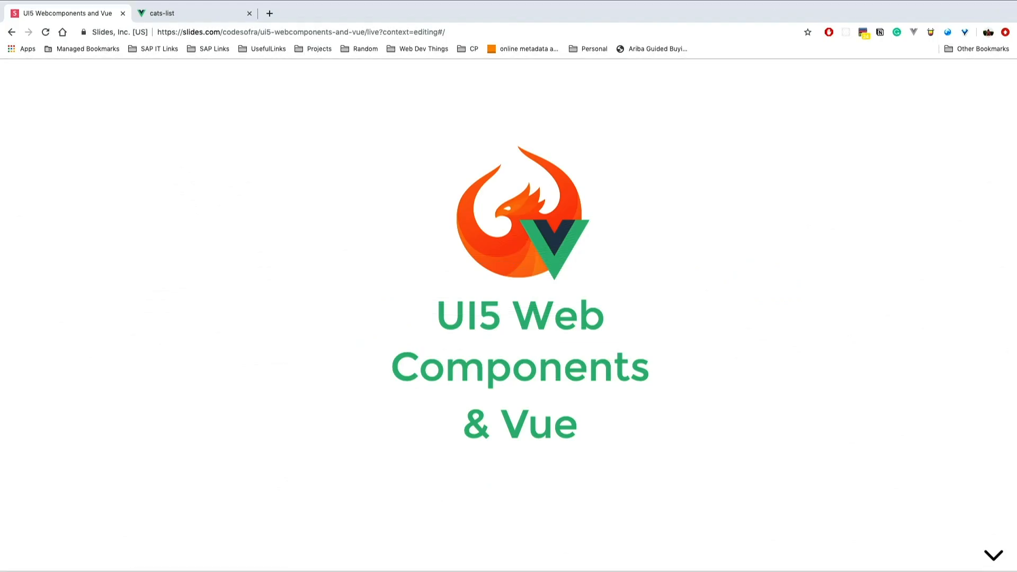
Advance from the title slide into the vertical stack toward the 'WHY?' slide
click(992, 556)
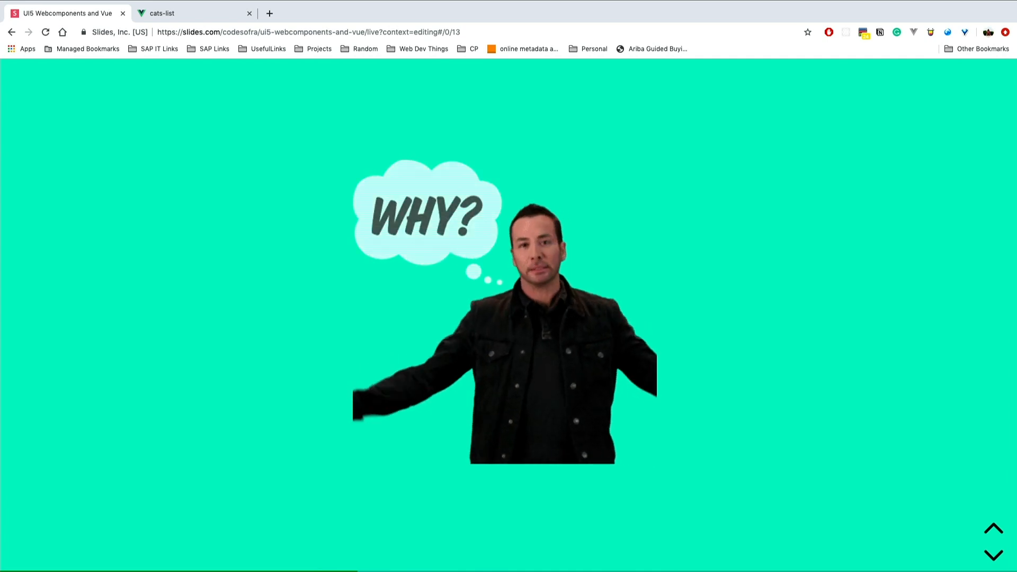
Advance through the Why? reasons slide to 'More info & components' with webcomponents.org
click(992, 554)
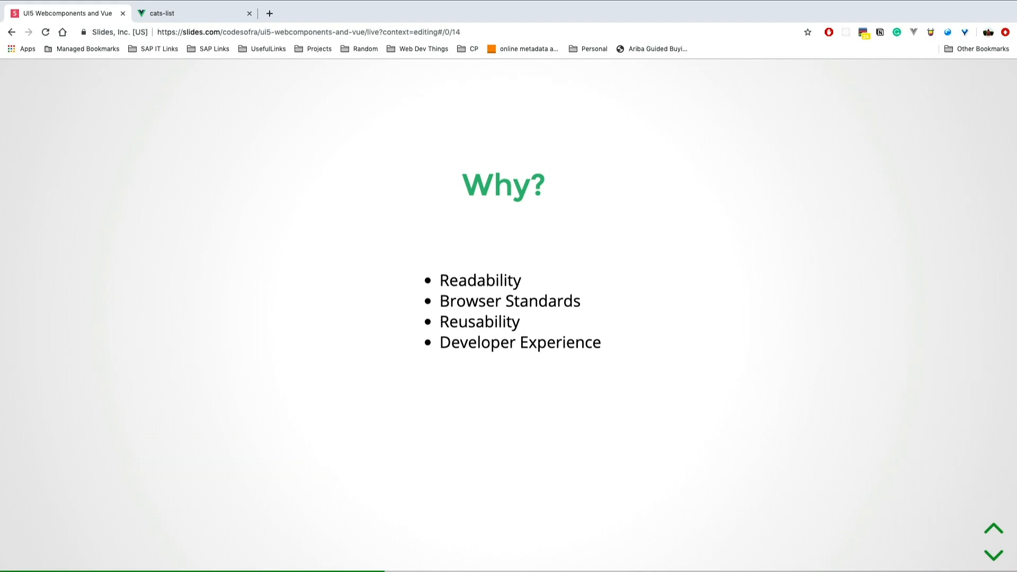
click(993, 524)
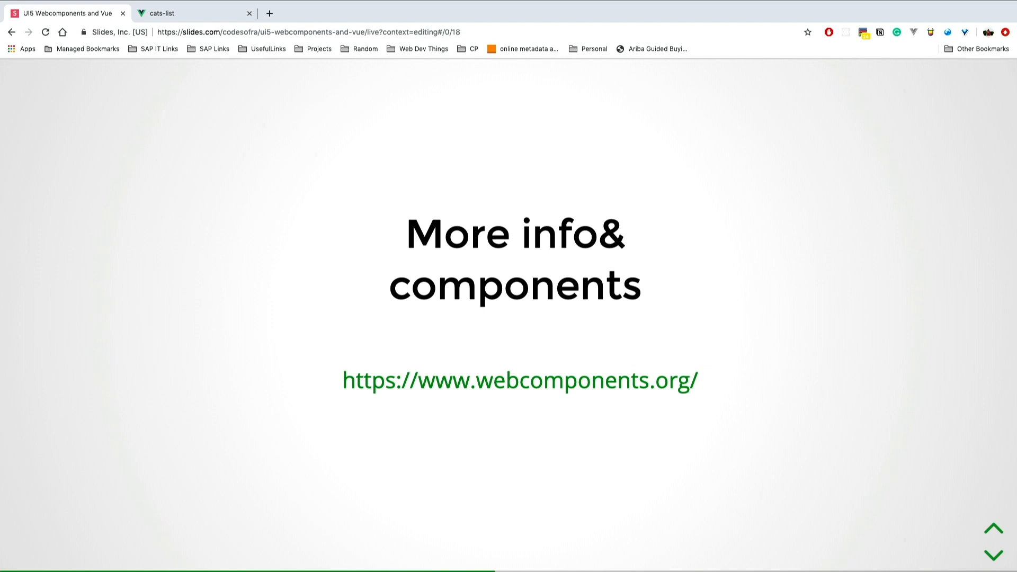
click(991, 522)
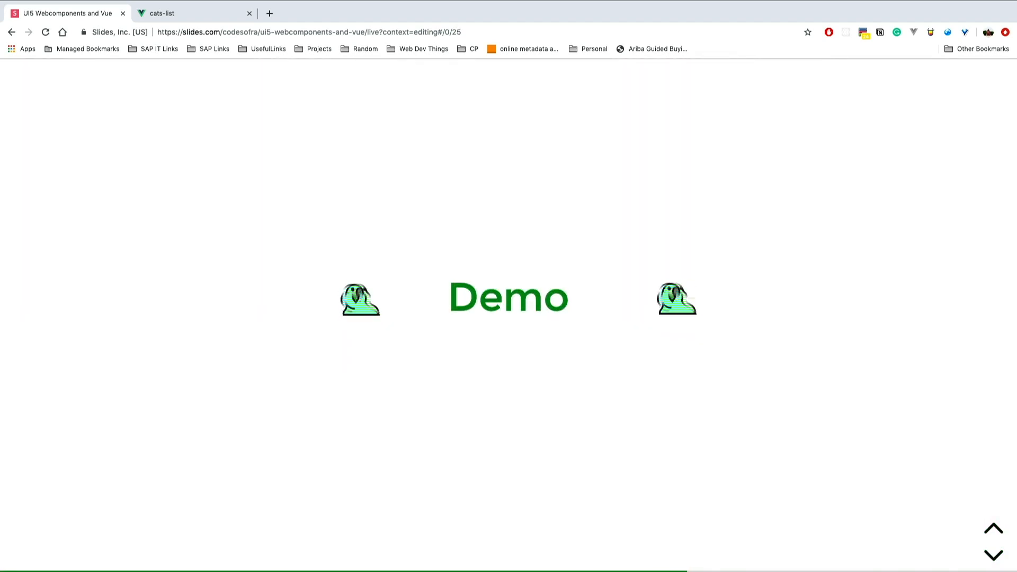
Advance from the Demo slide to the embedded 'Cats are fun' app showing a Norwegian Forest Cat
click(992, 554)
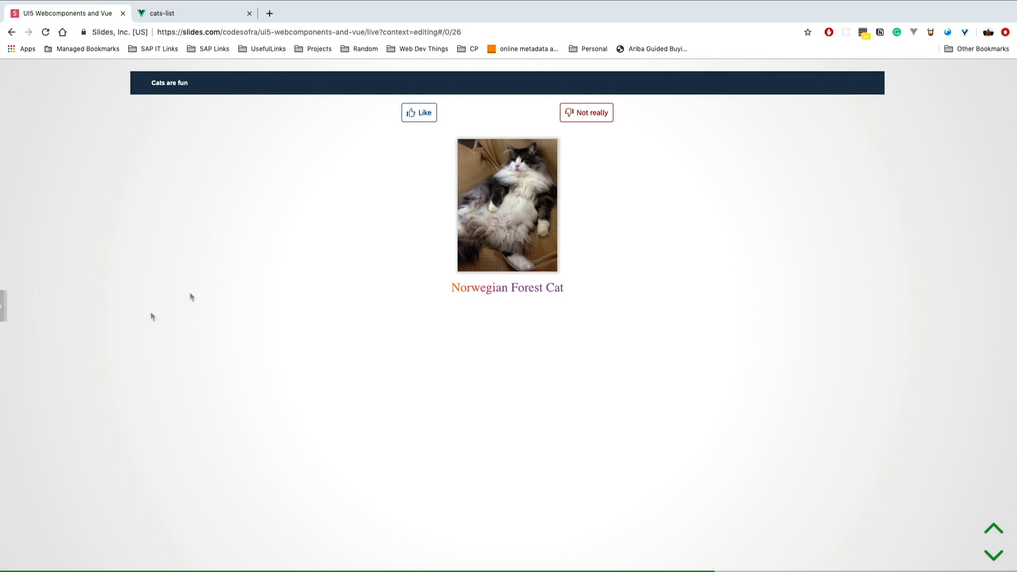
mouse_move(421, 194)
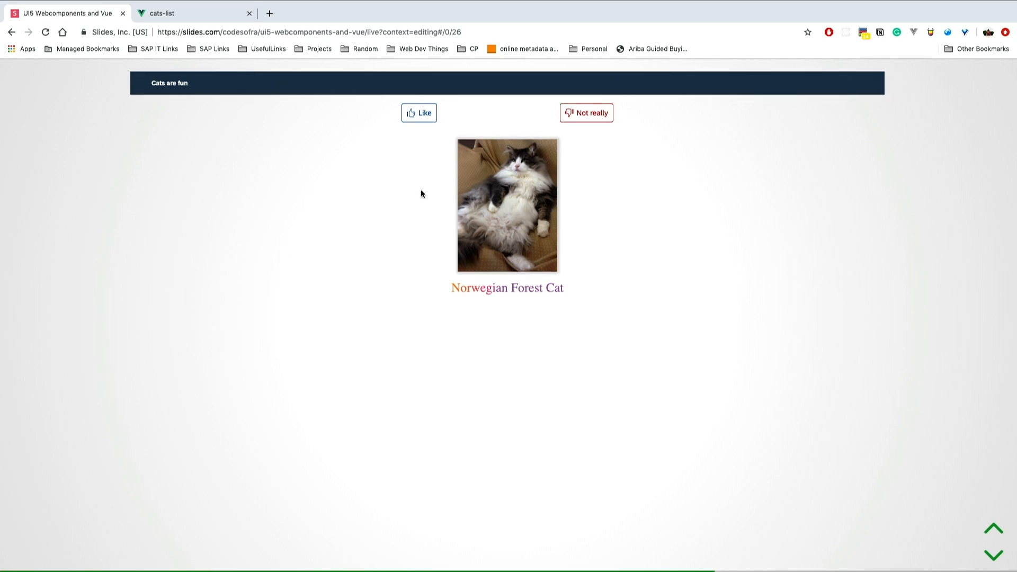
mouse_move(420, 193)
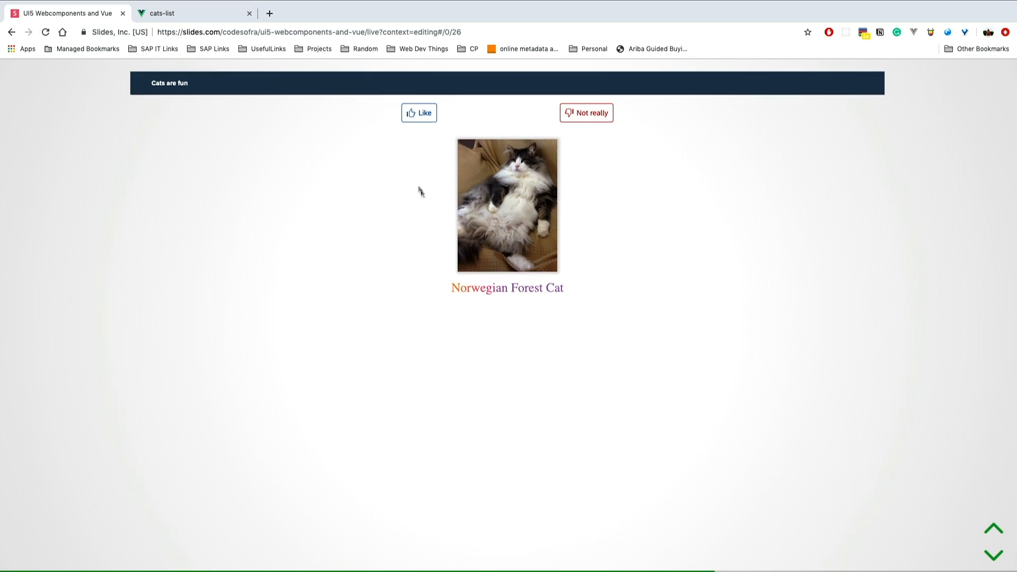
Like the Norwegian Forest Cat, reject the Persian, and like the Ragamuffin in the cats app
click(419, 112)
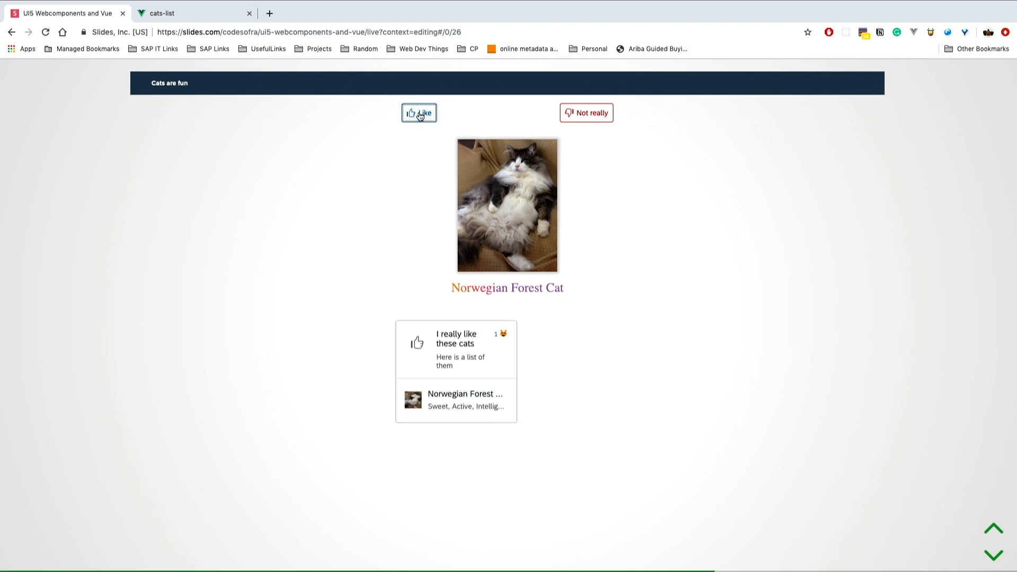
click(419, 112)
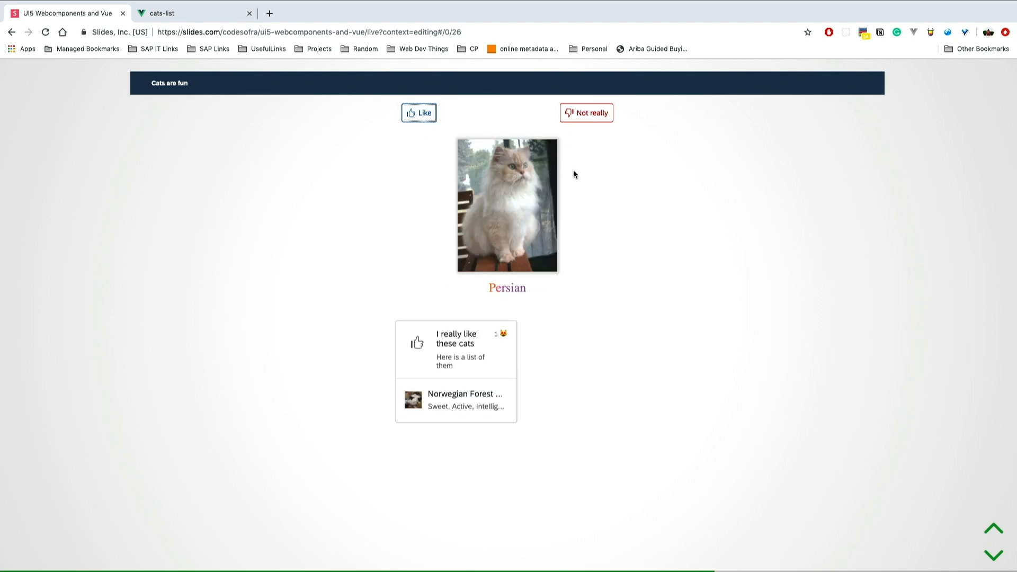
click(585, 113)
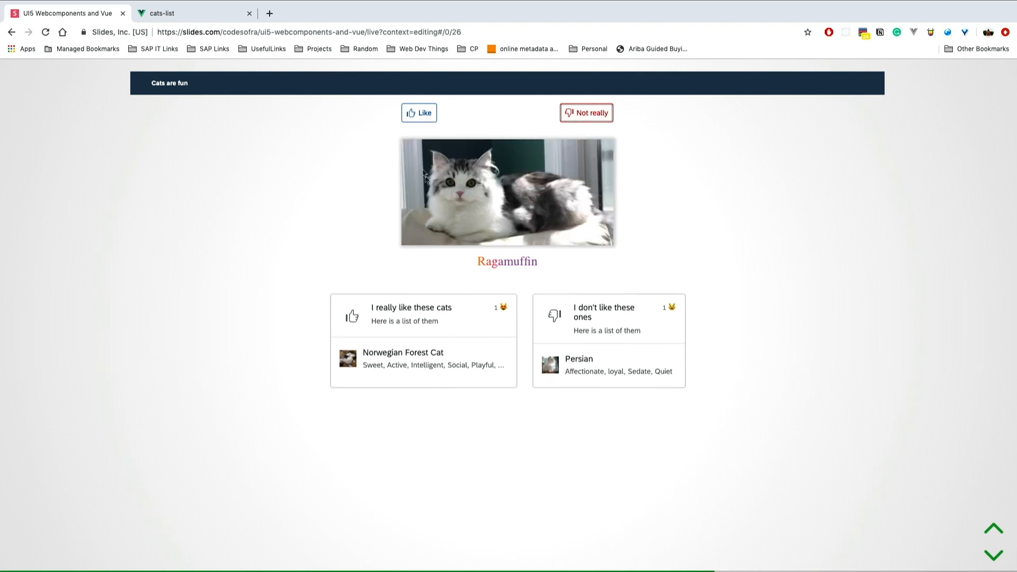
click(419, 112)
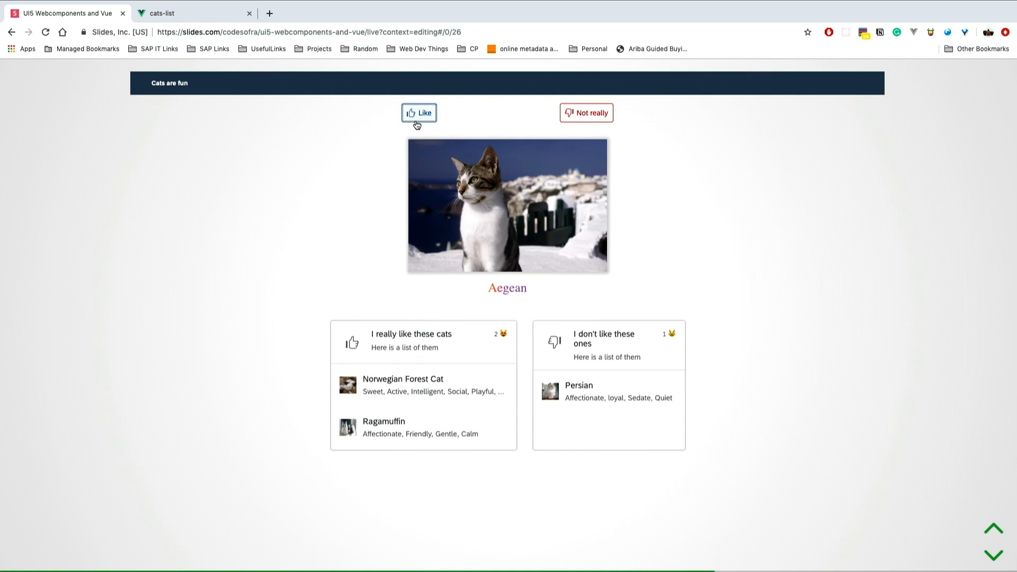
mouse_move(469, 109)
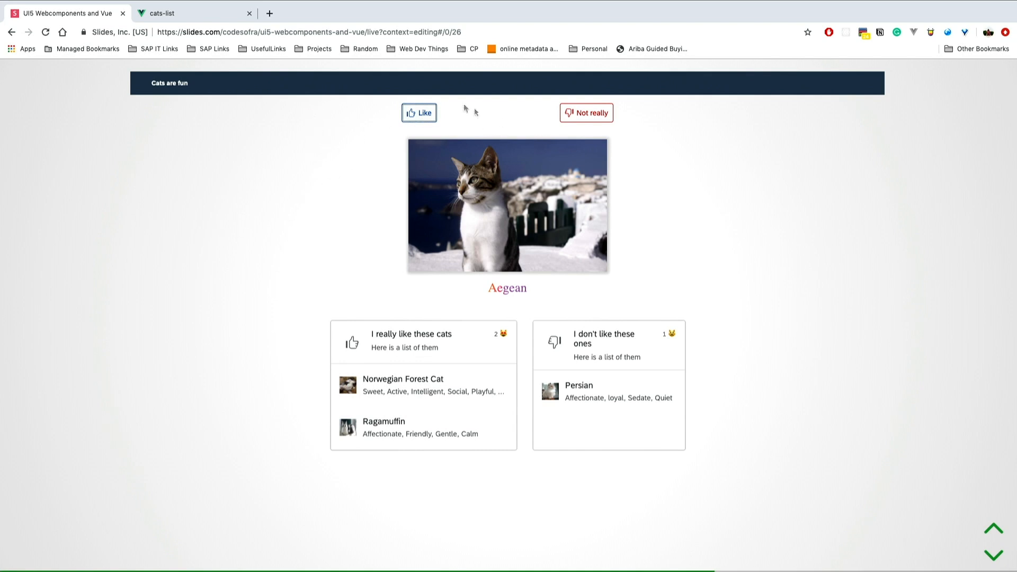
mouse_move(542, 135)
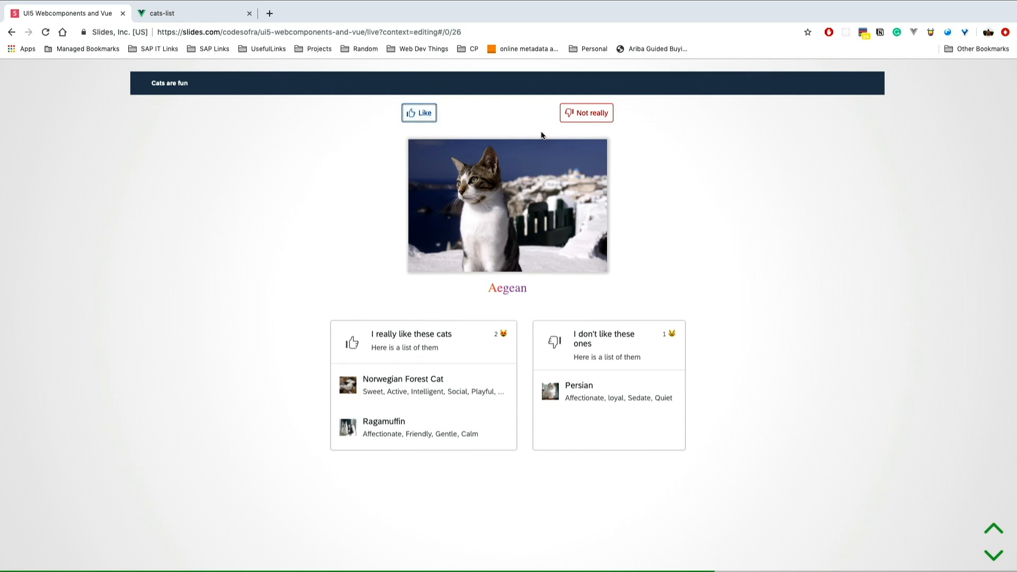
mouse_move(428, 348)
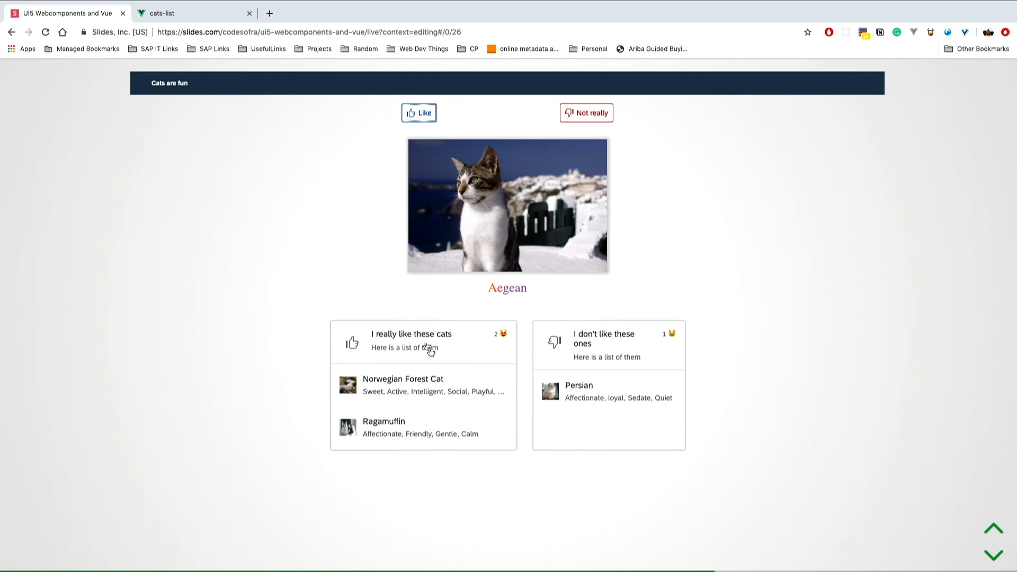
Show the Norwegian Forest Cat's details, then the Persian's — origin Iran, 14–15 year life span
click(402, 384)
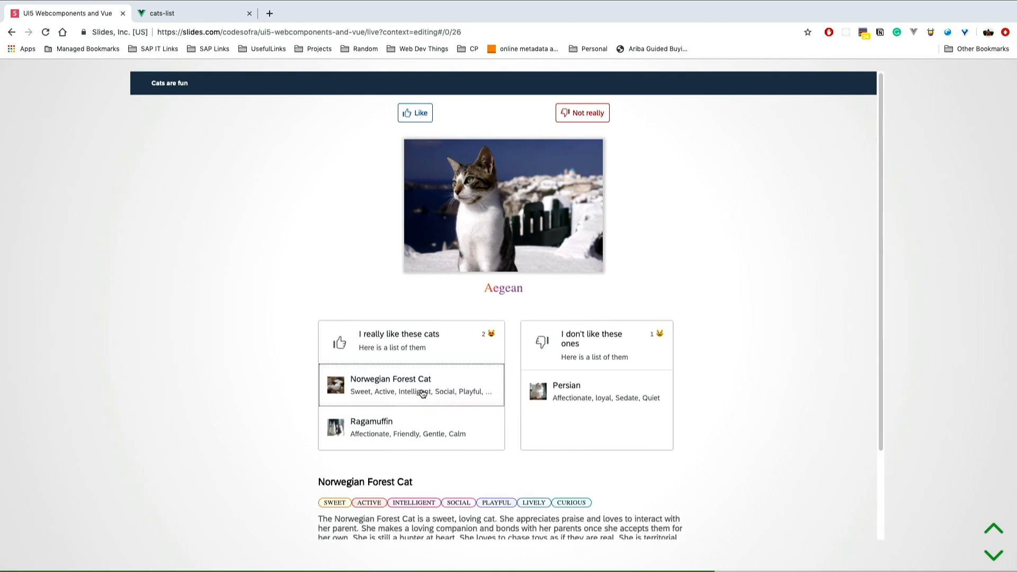
mouse_move(452, 467)
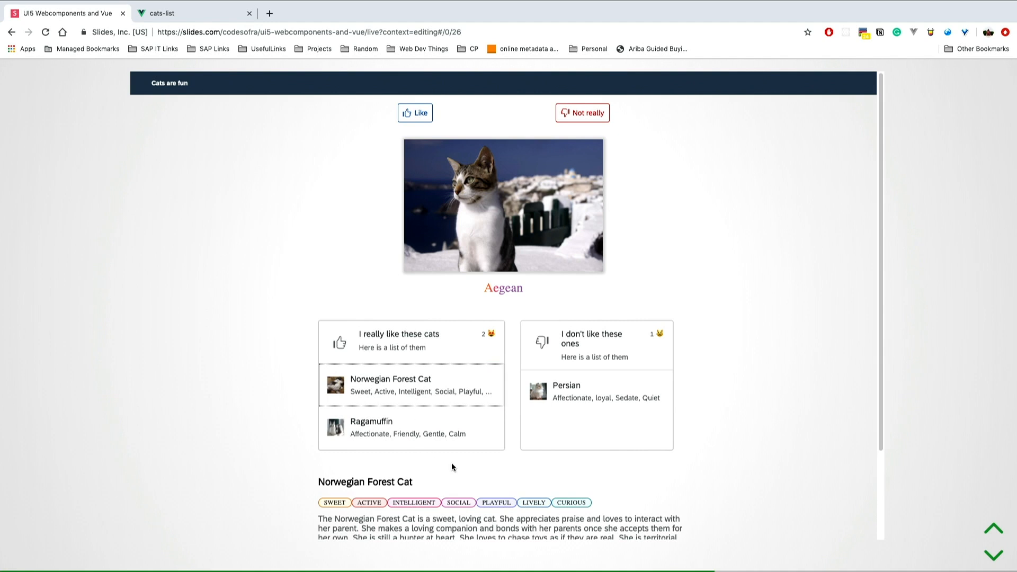
scroll(down, 3)
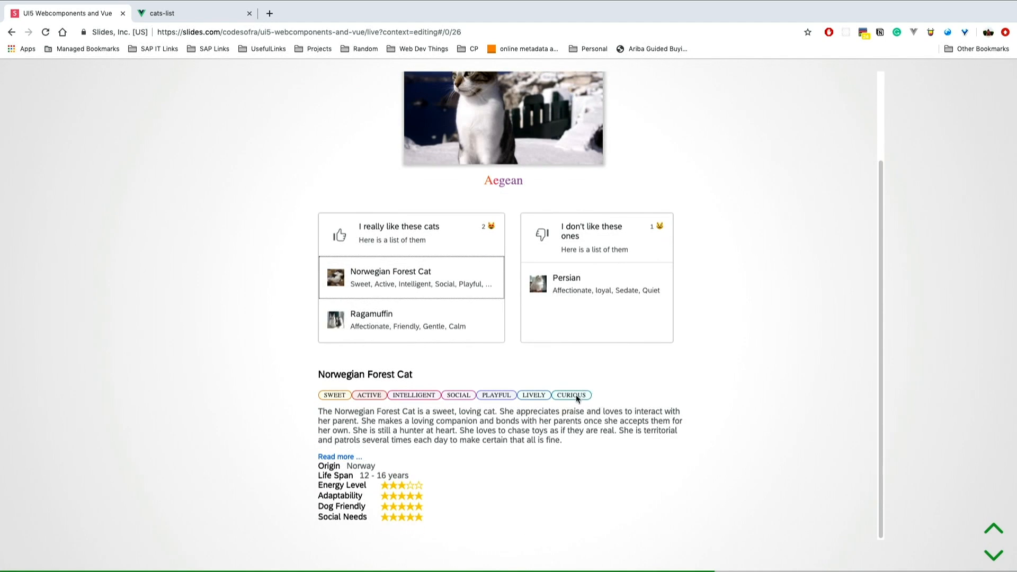
mouse_move(406, 400)
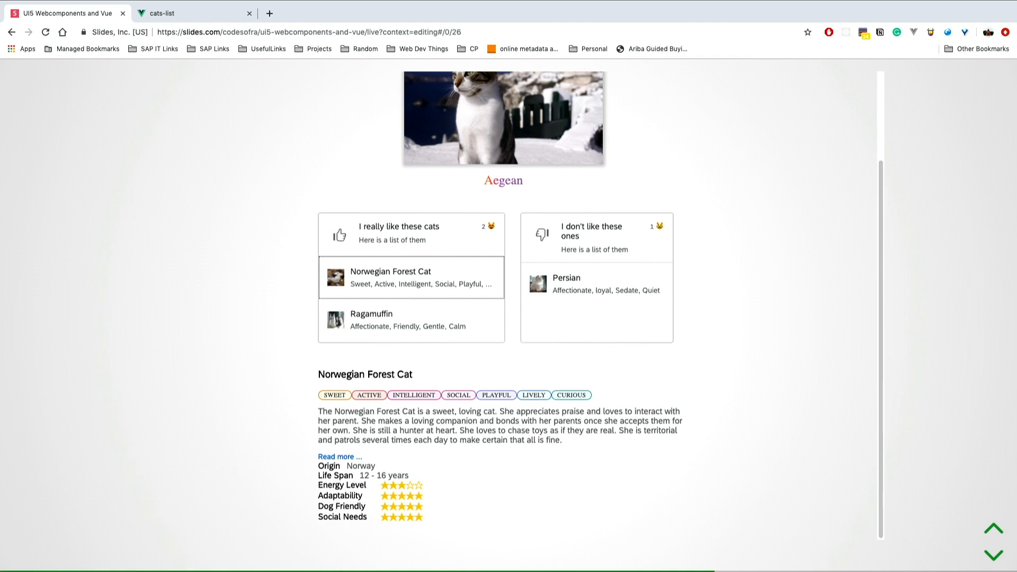
mouse_move(425, 518)
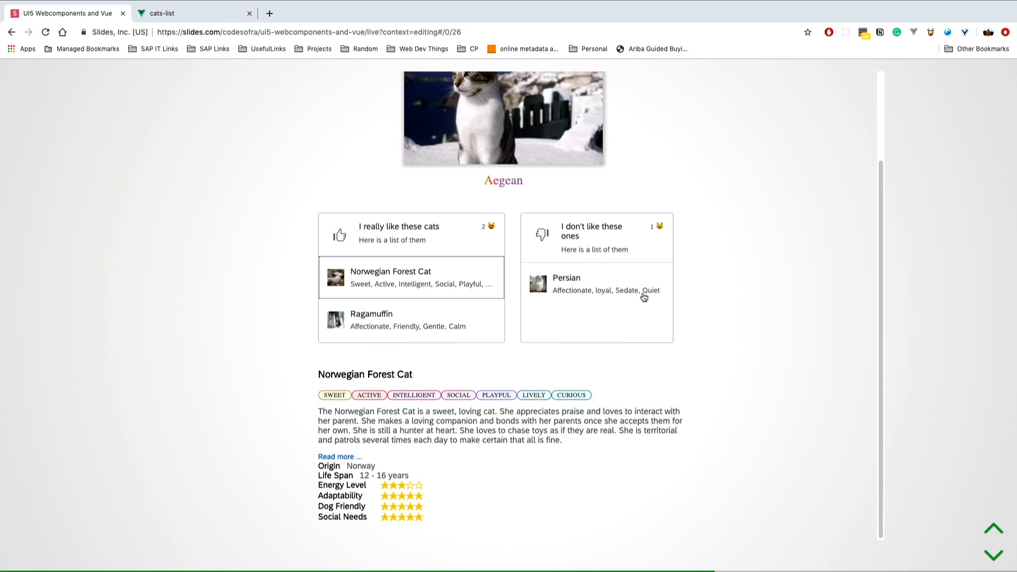
click(594, 288)
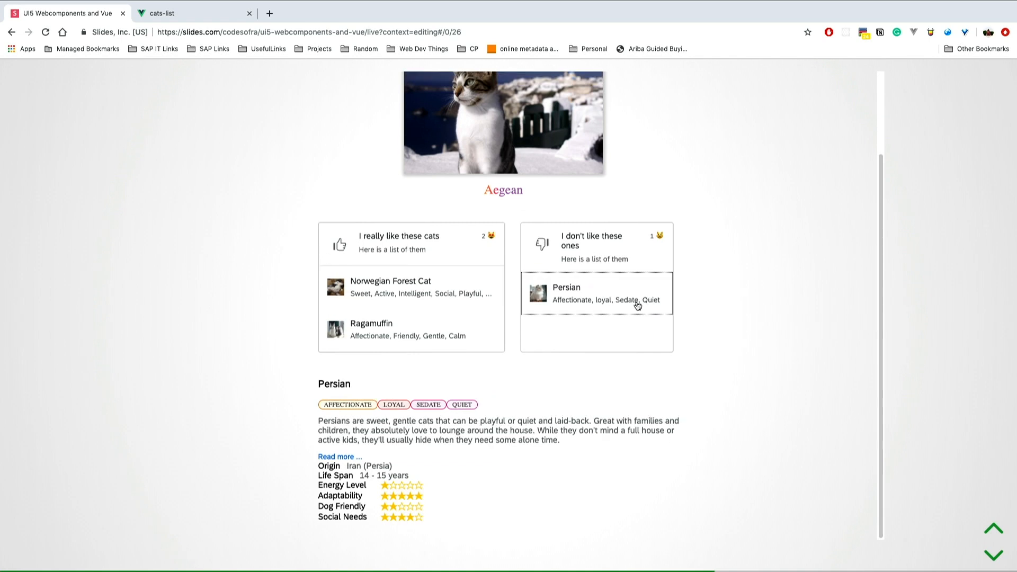
mouse_move(626, 309)
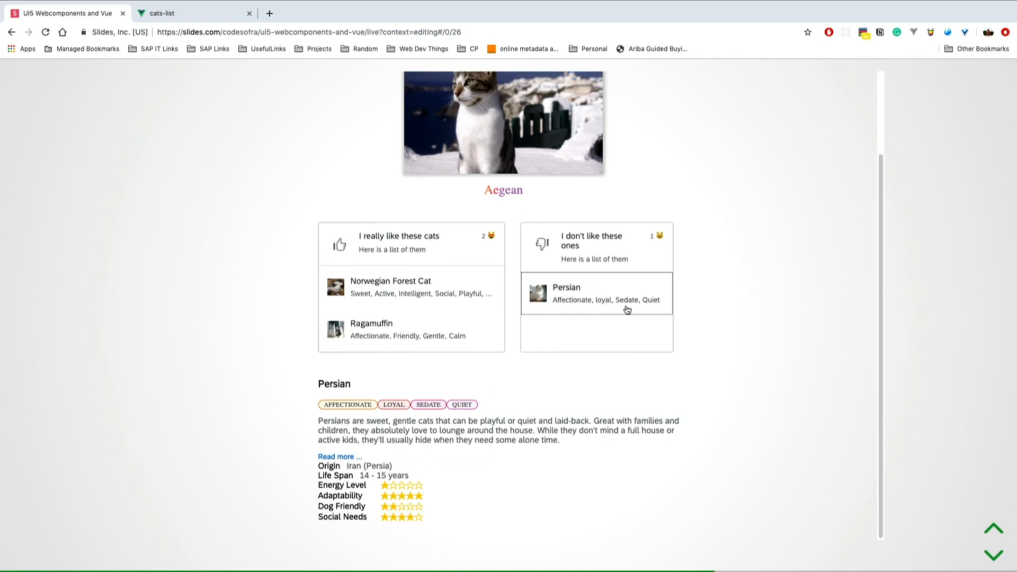
mouse_move(528, 340)
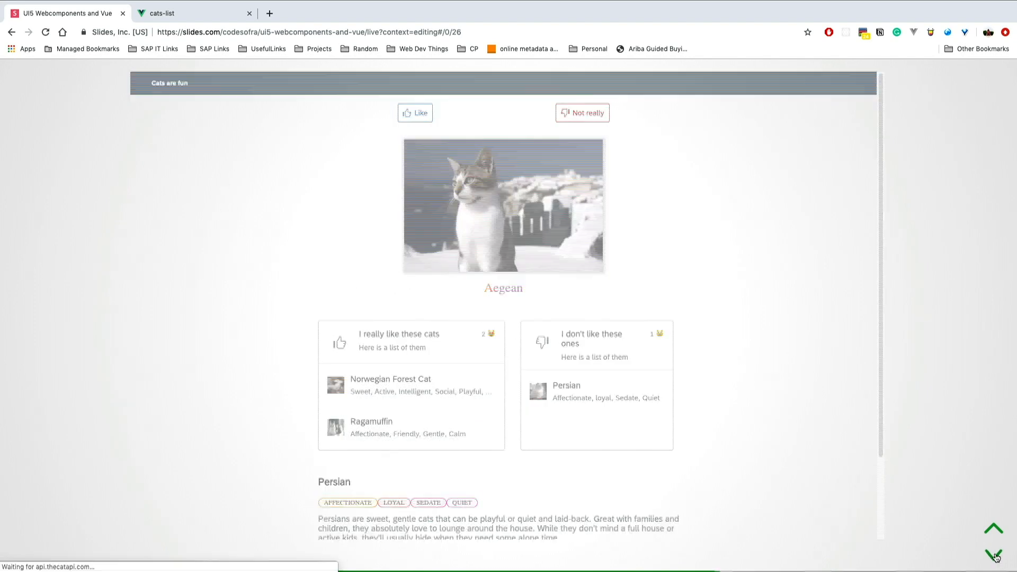
Advance past the cats demo to slide 28, 'Single File Component' with Vue code
click(994, 527)
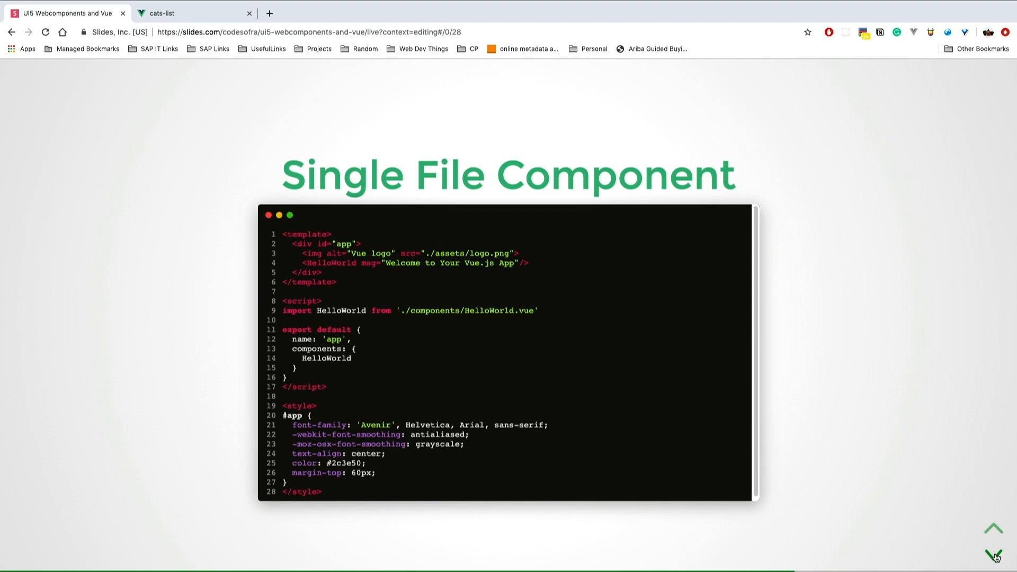
Advance to slide 29, 'What about UI5 Web Component & Vue' with the ignoredElements snippet
click(994, 554)
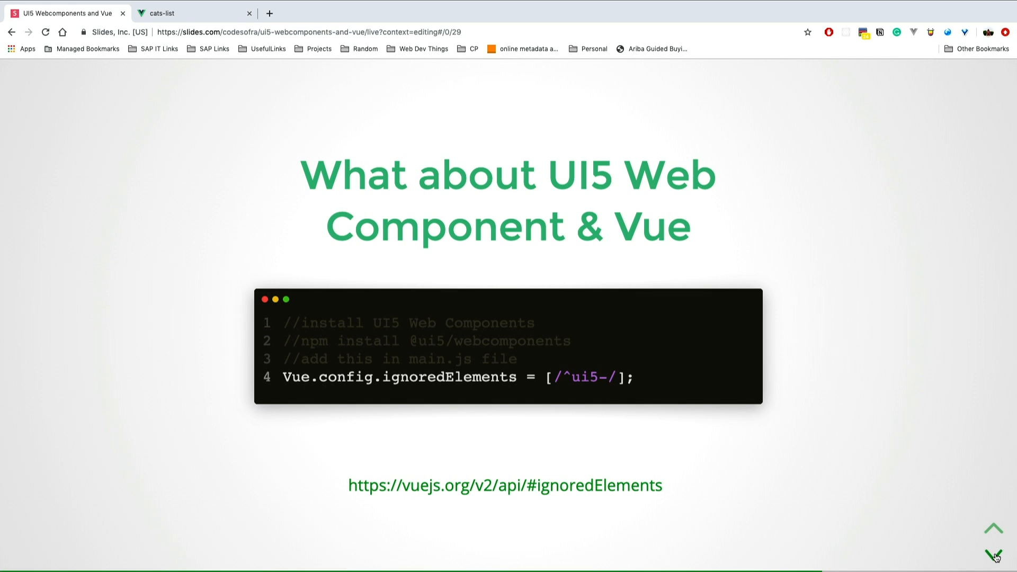
Advance to slide 30, the vue-cli-plugin-ui5-webcomponents slide with party-popper emojis
click(994, 556)
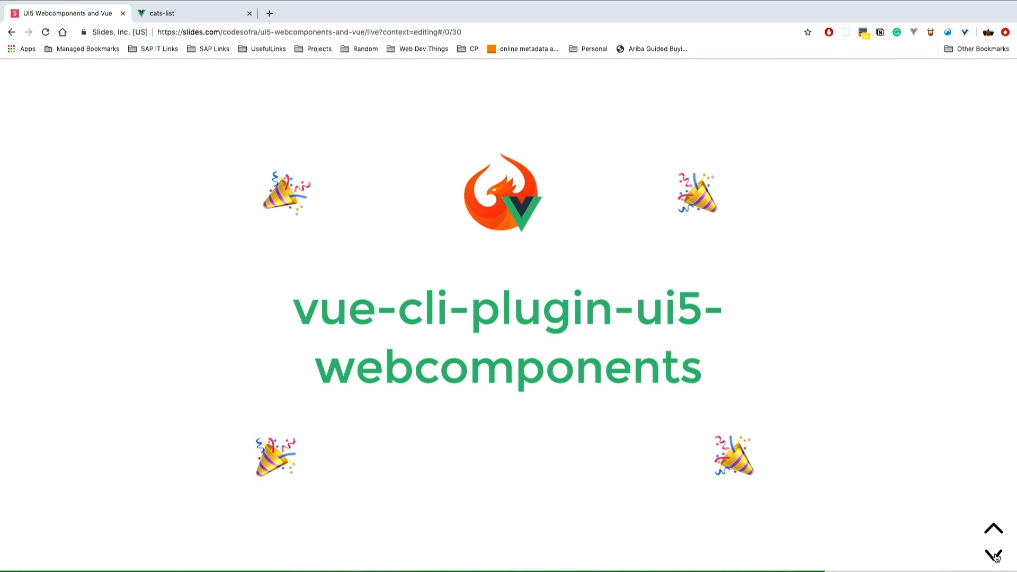
Advance to slide 33, GroupButton.vue code with UI5 Like and Not really buttons
click(993, 556)
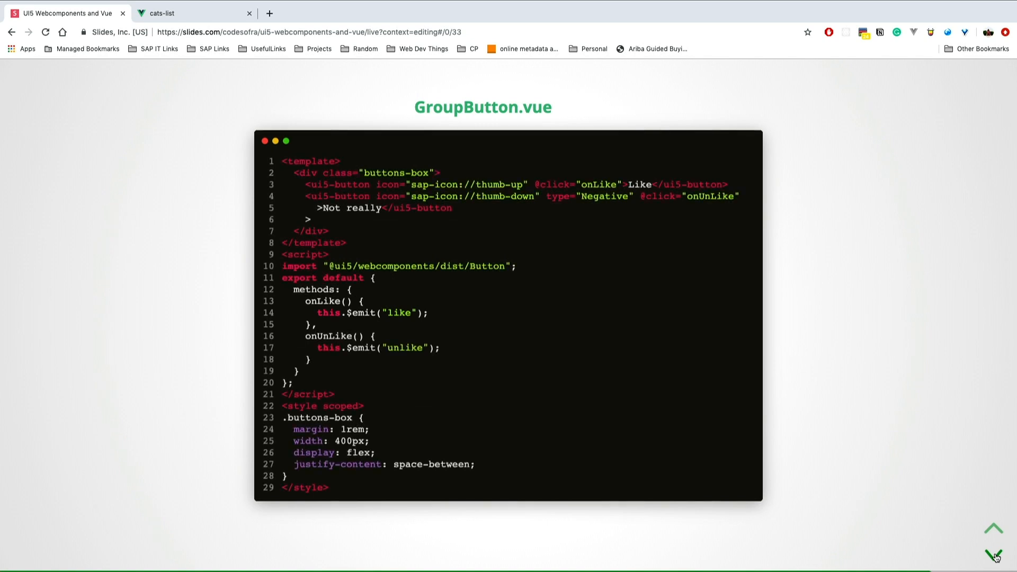
Advance to slide 35, the v-model slide with a thumbs-down and Vue 3.0 RFC link
click(998, 554)
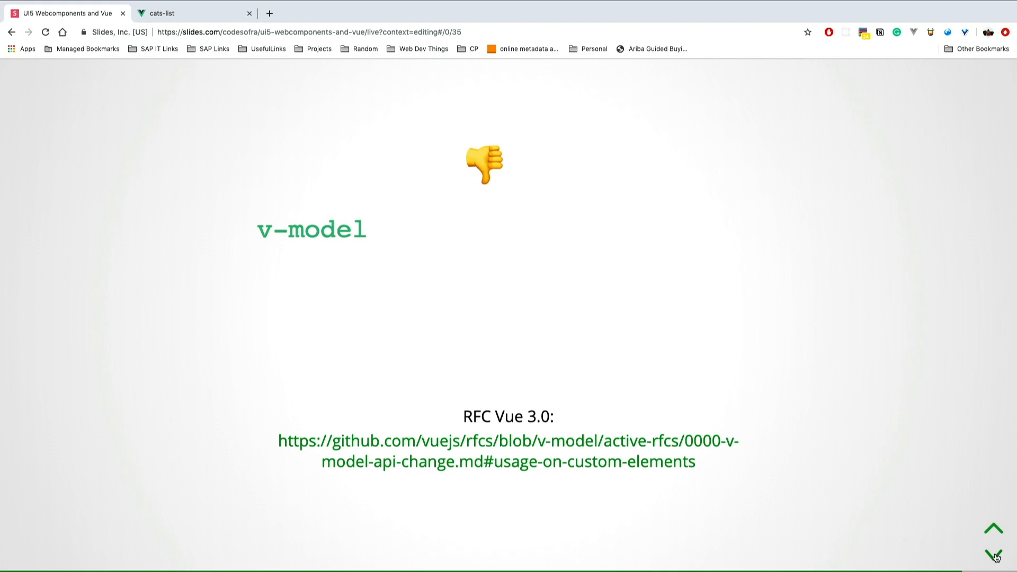
Advance to slide 36, the Resources slide with three reference links
click(995, 554)
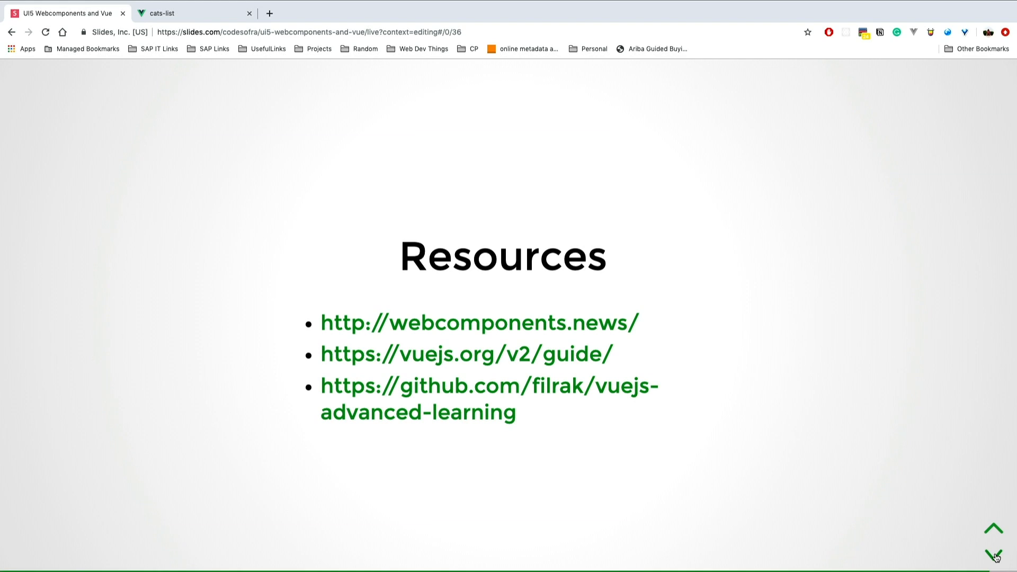
Switch to the cats-list app tab at localhost:8080 and bring up its context menu
click(188, 12)
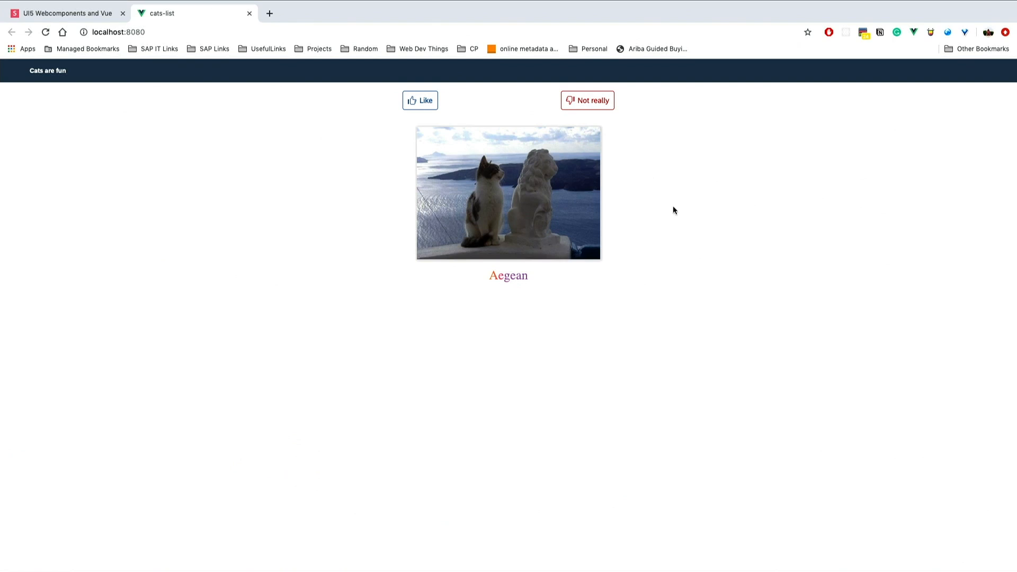
right_click(675, 210)
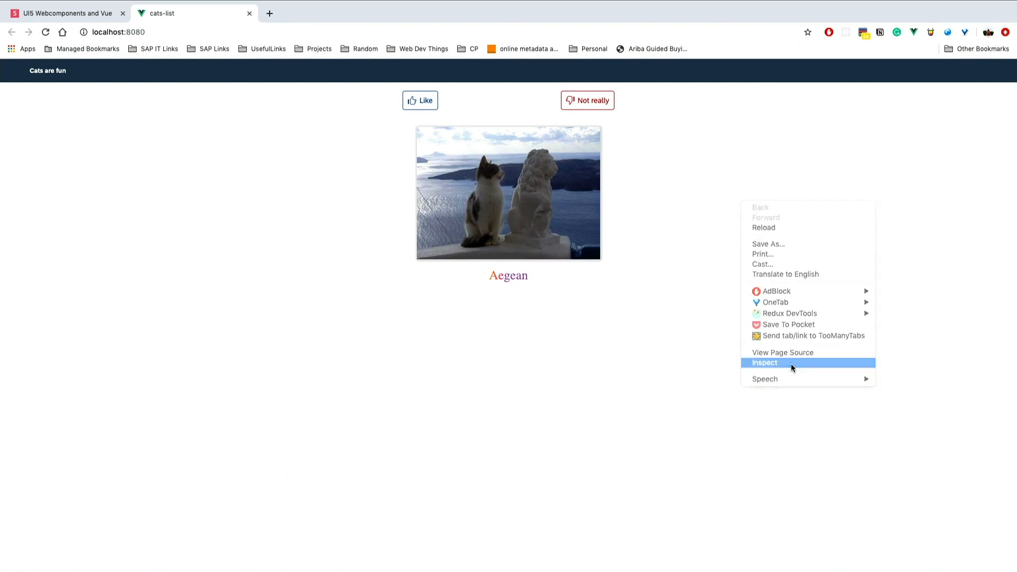
Inspect the page and show the Vue events log with the 'like' event from ButtonGroup
click(764, 362)
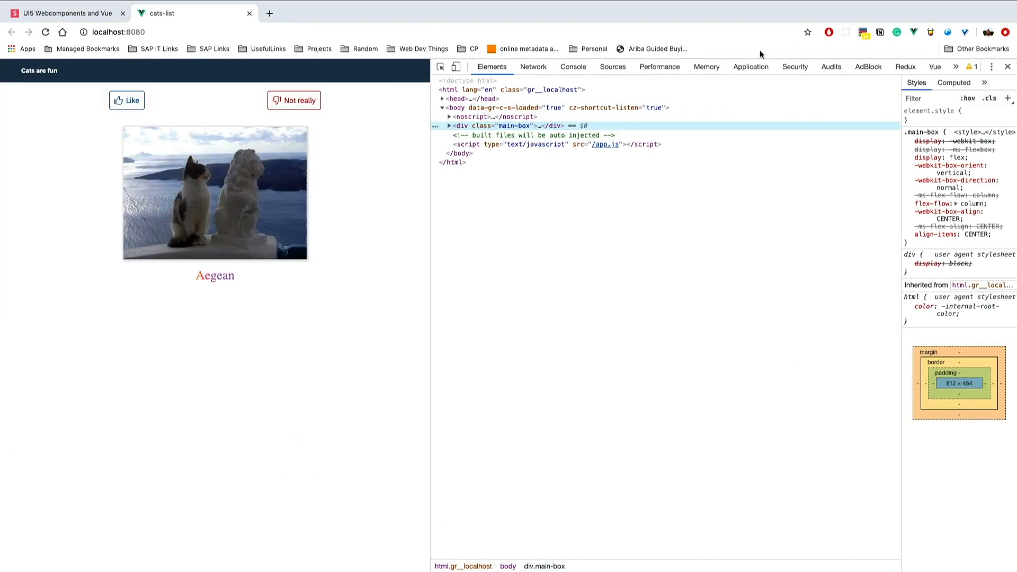
click(934, 66)
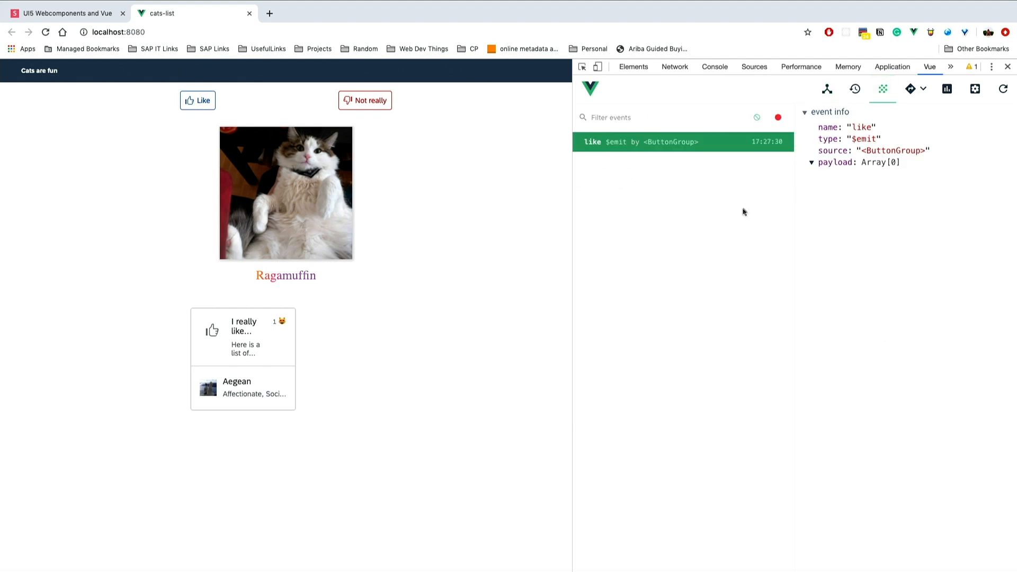
mouse_move(713, 145)
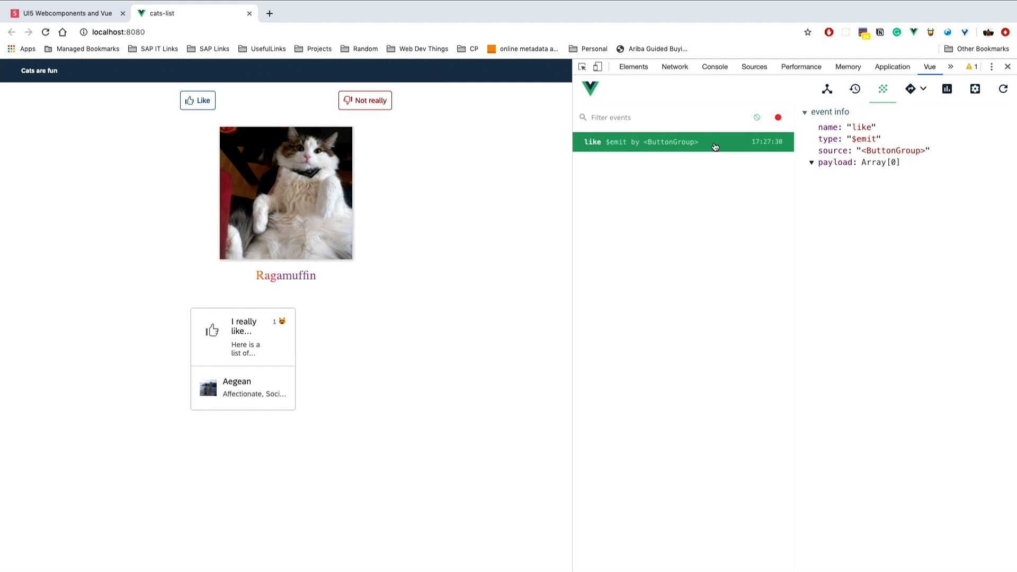
mouse_move(458, 451)
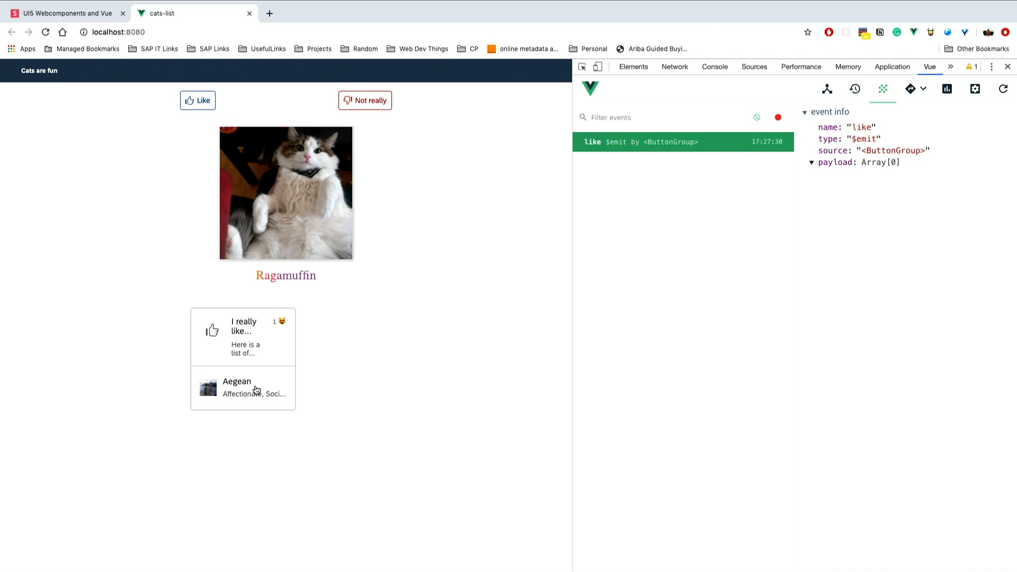
Show the Aegean breed details, then display the component tree (Root, App, ButtonGroup, CatCard, LikesCard)
click(242, 388)
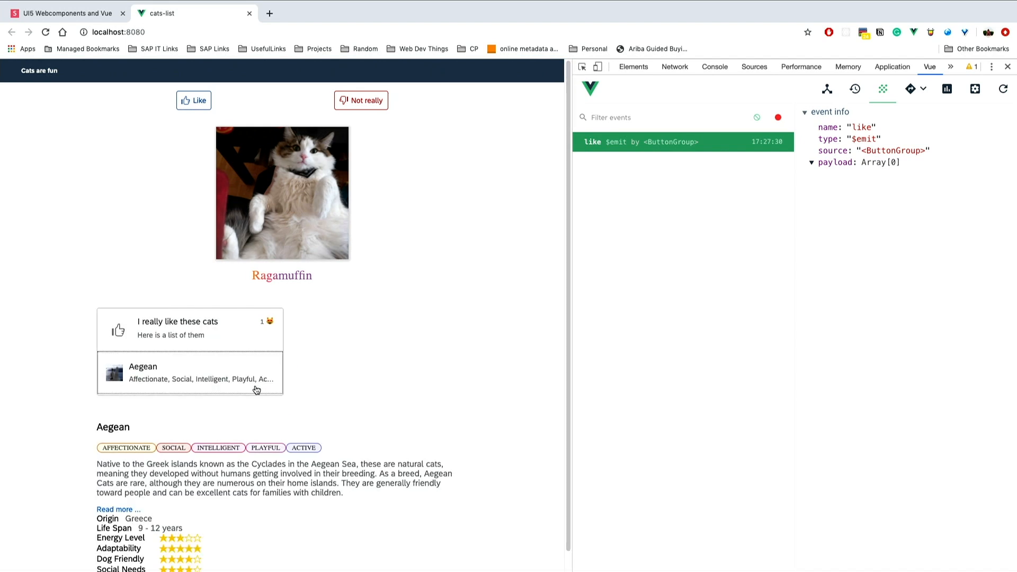
mouse_move(255, 383)
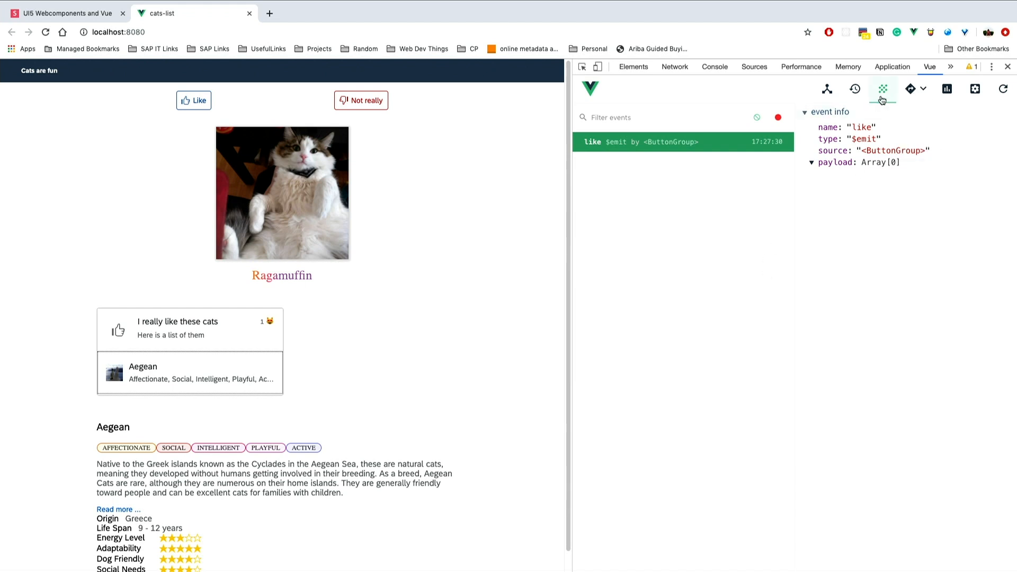
mouse_move(882, 89)
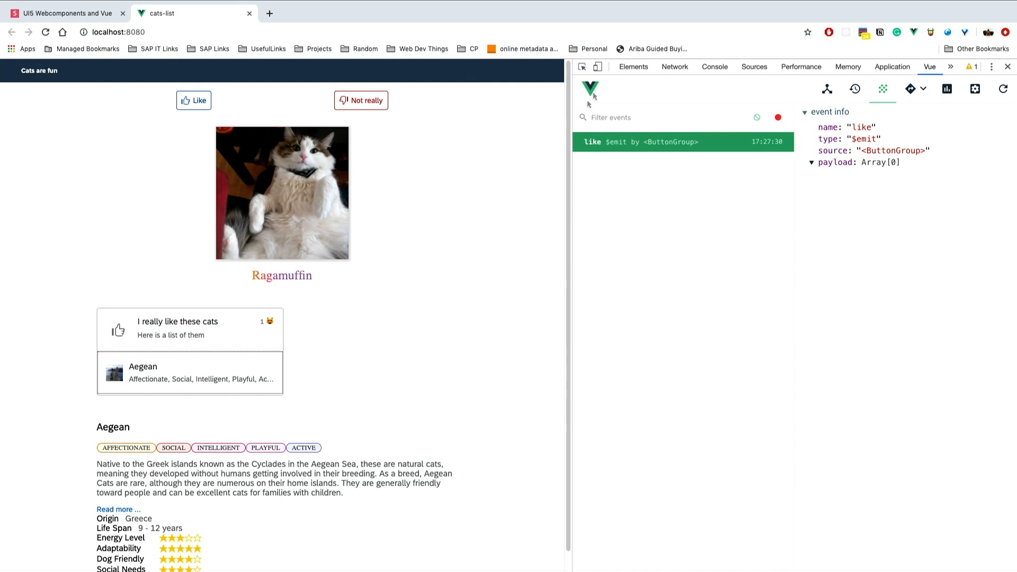
mouse_move(452, 246)
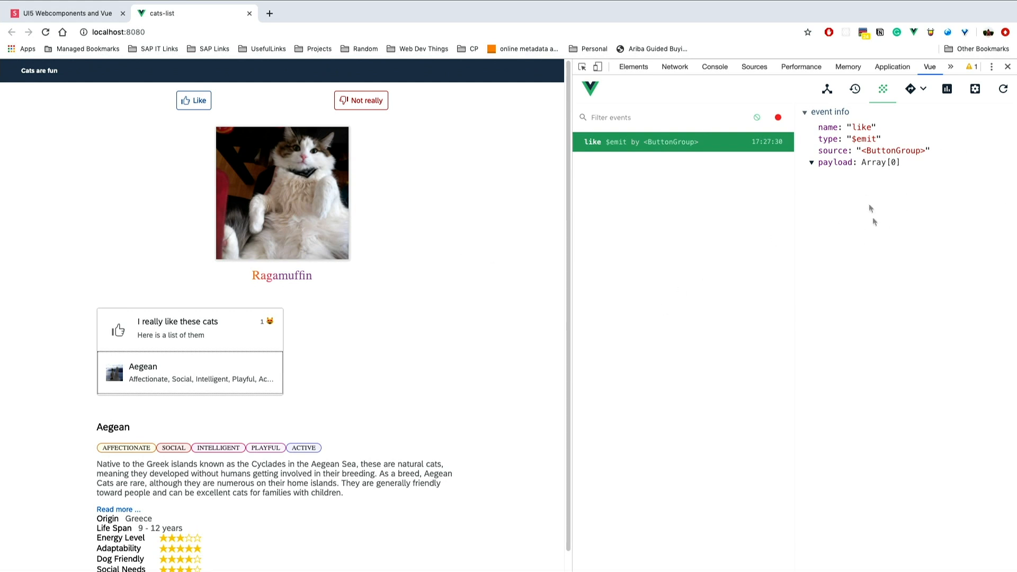
click(827, 89)
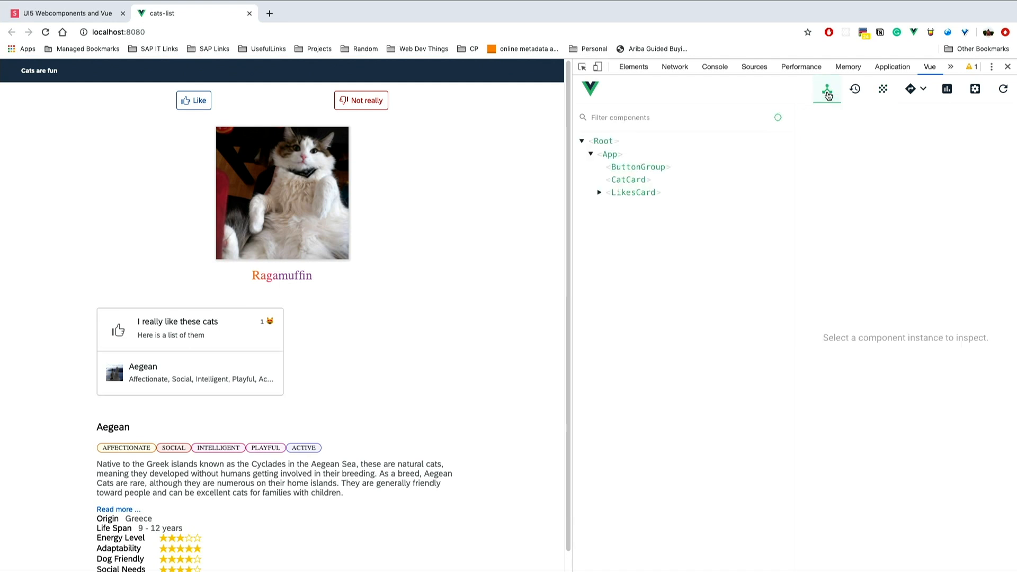
View the App component's data (breeds, like, unlike, title) and return to the slides tab
click(637, 166)
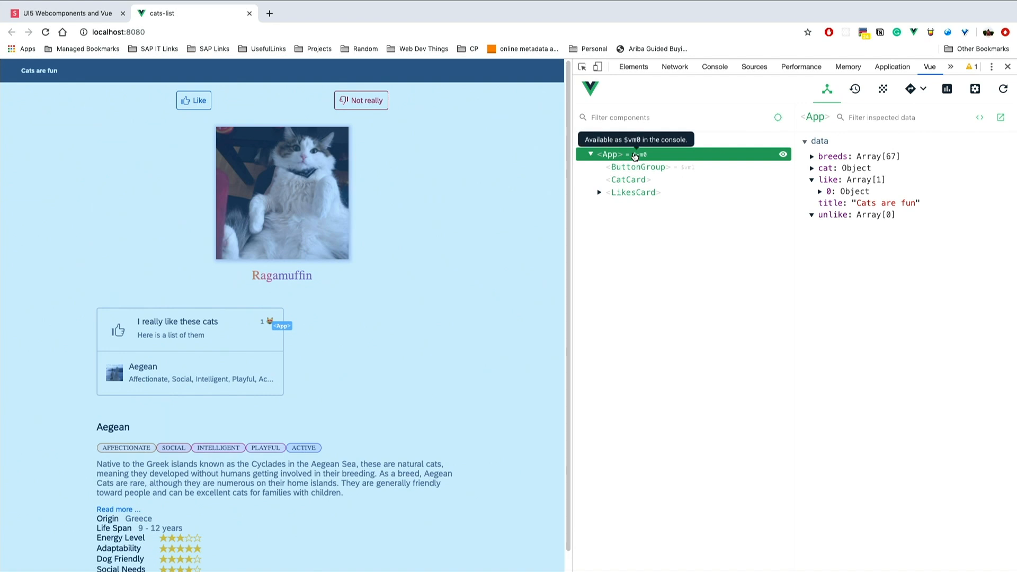
click(62, 13)
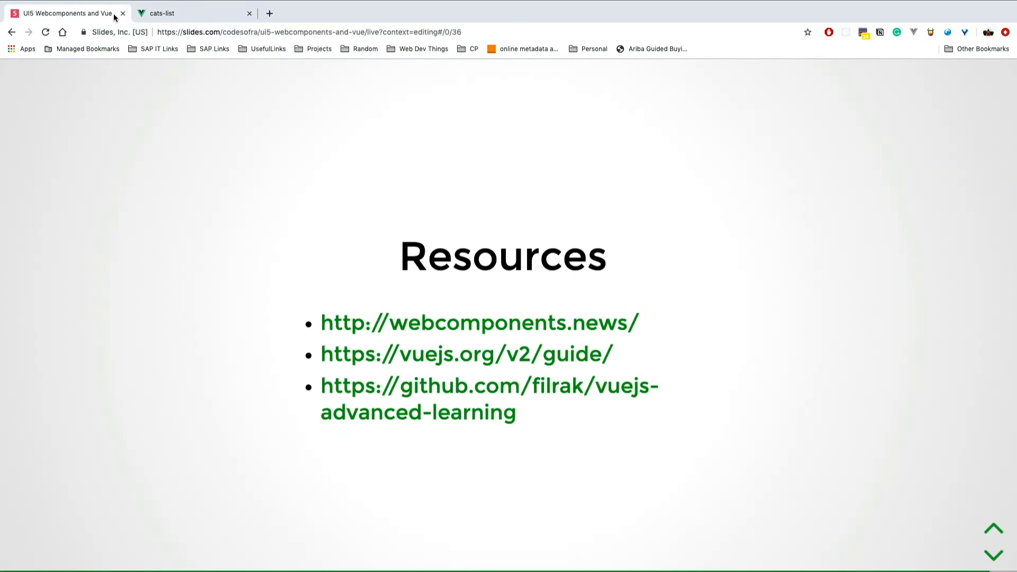
click(991, 553)
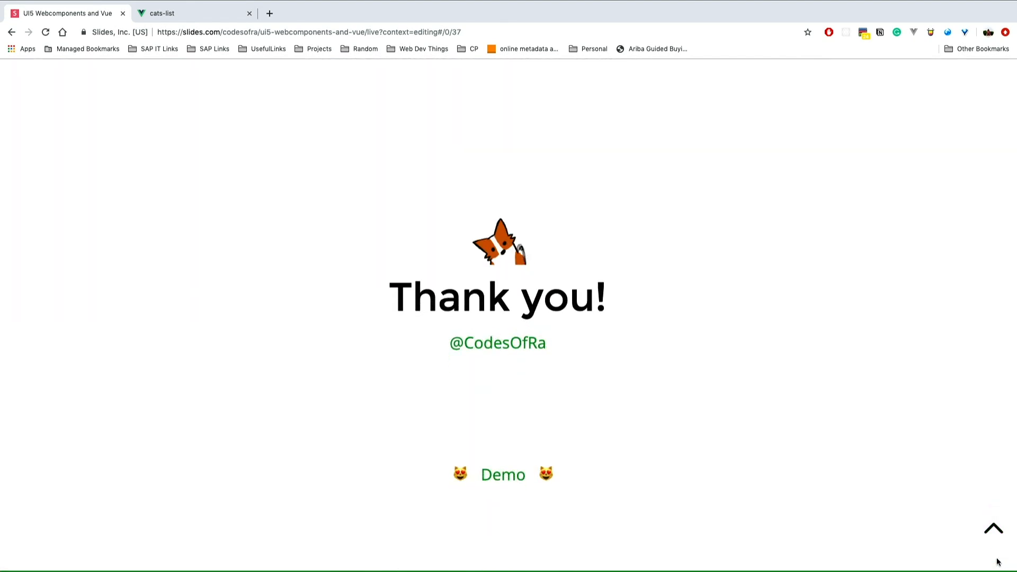